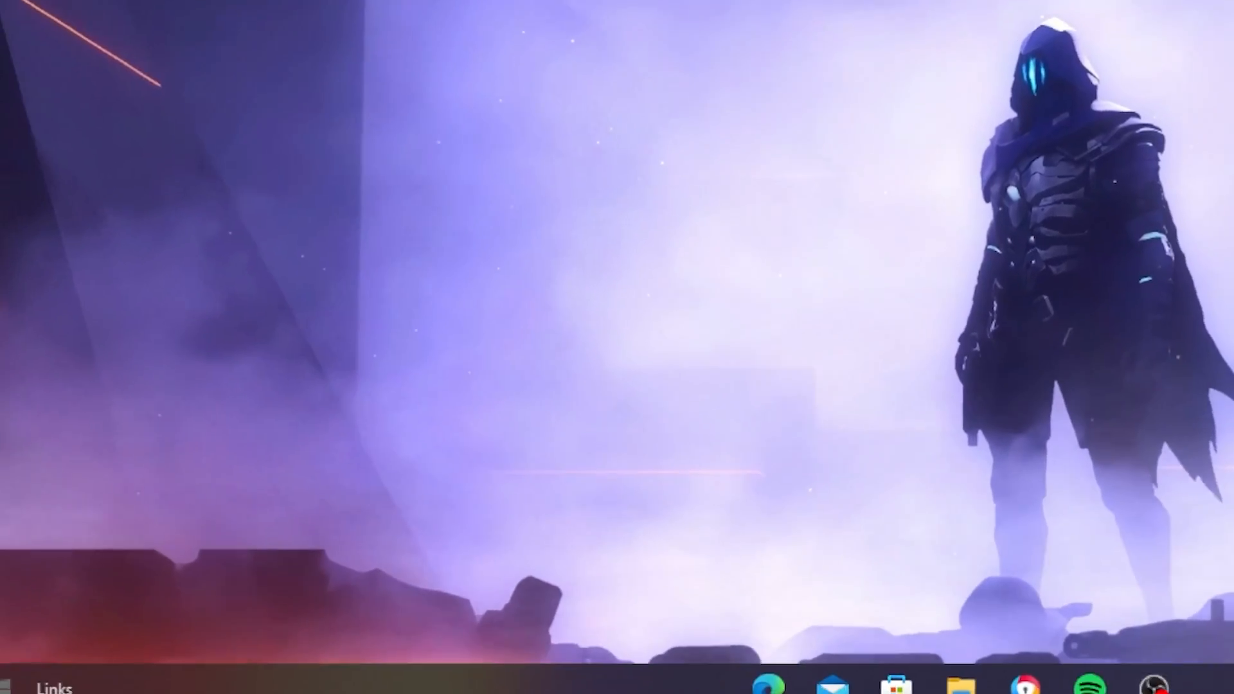
Step: Search for Run to get the regedit command ready to launch
type("run")
type("regedit")
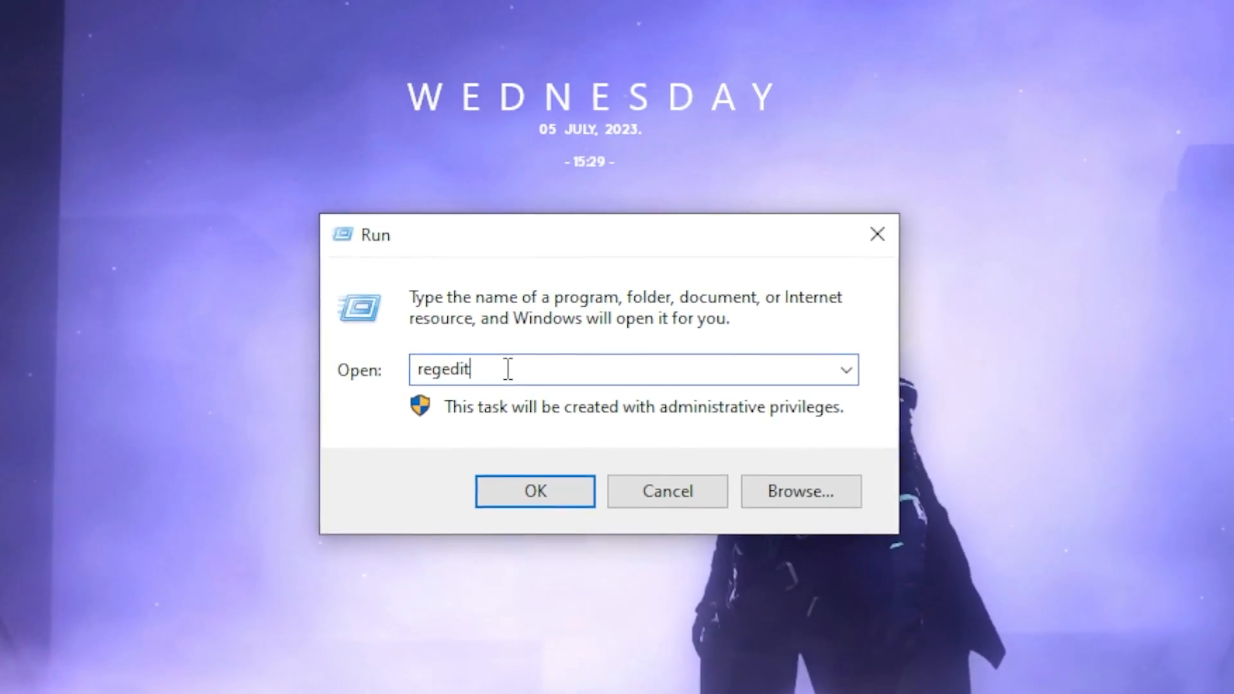
Step: Launch Registry Editor and navigate to HKLM\SYSTEM\CurrentControlSet\Control\Session Manager\Power
left_click(534, 491)
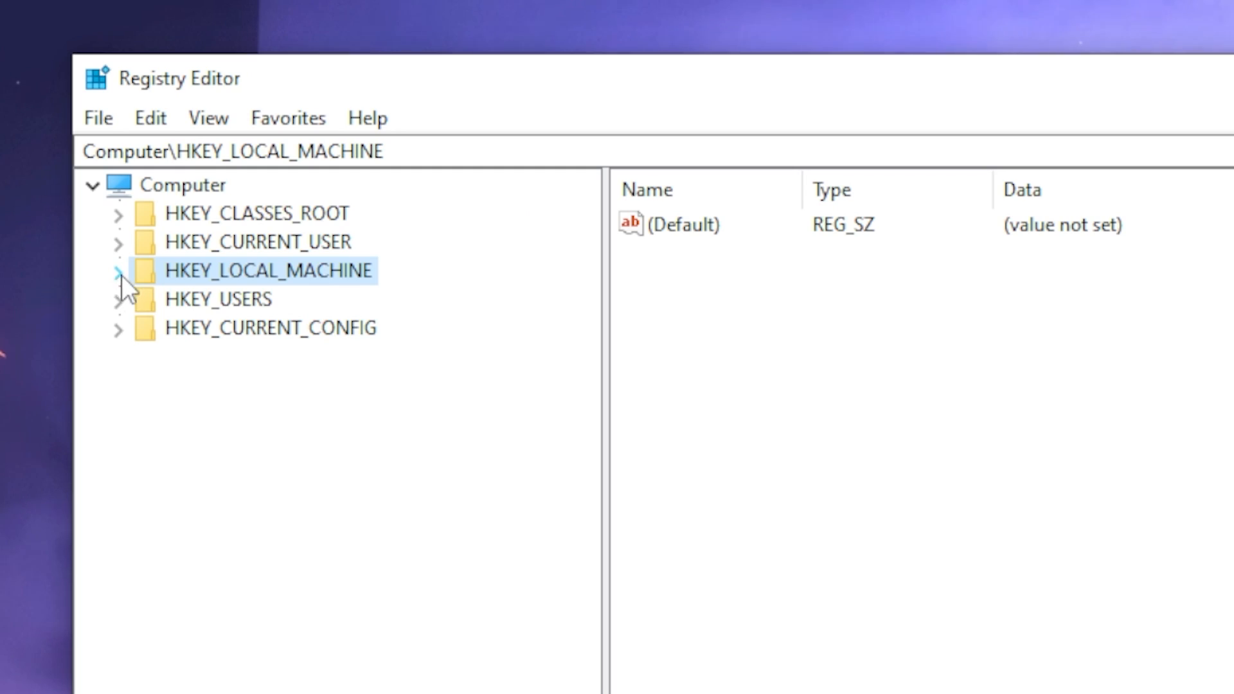
left_click(119, 271)
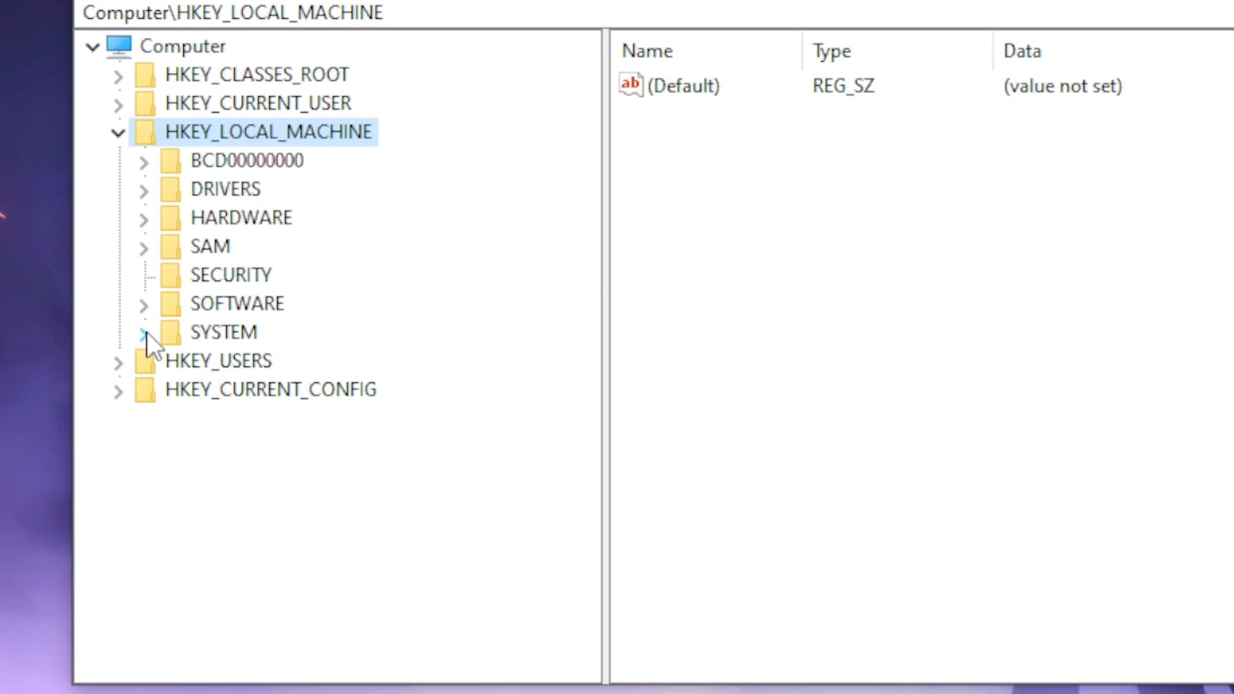
left_click(145, 332)
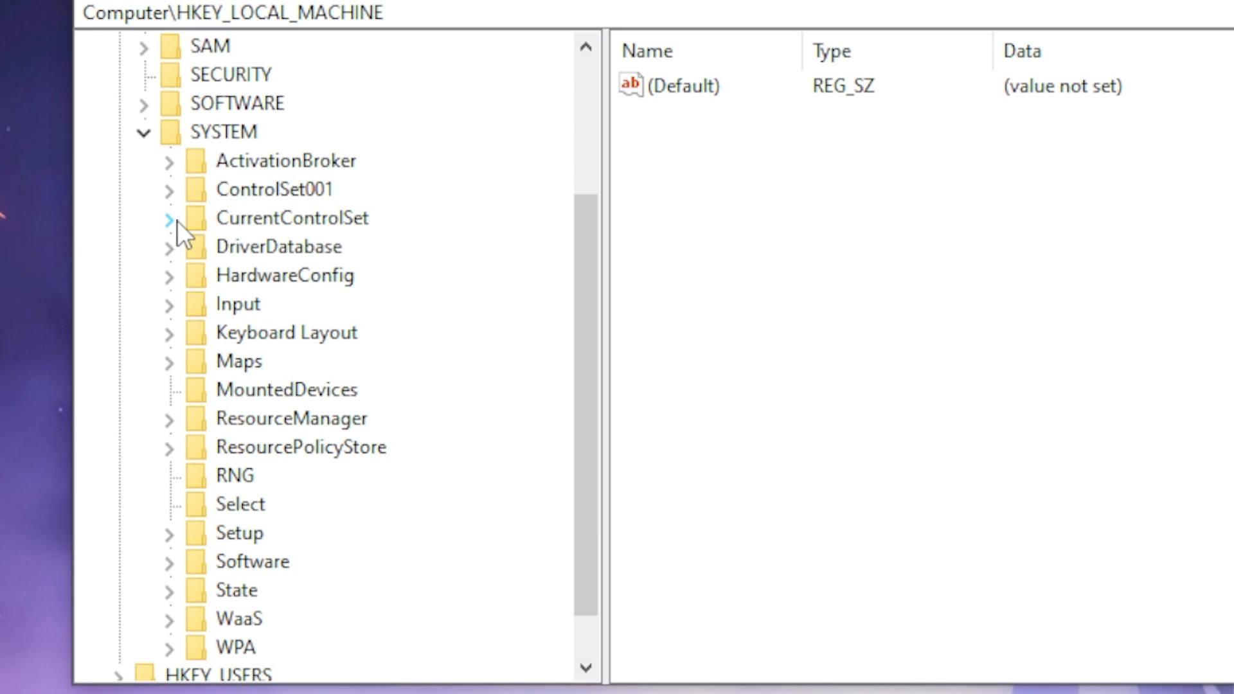
left_click(167, 218)
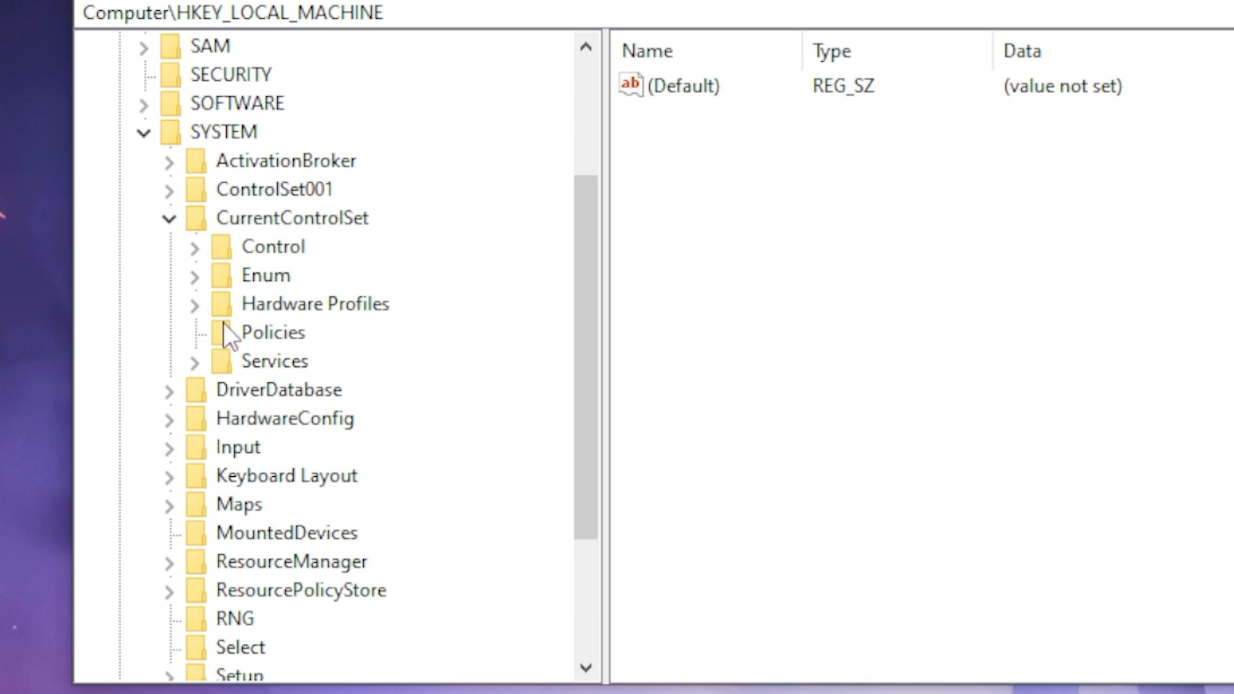
left_click(193, 246)
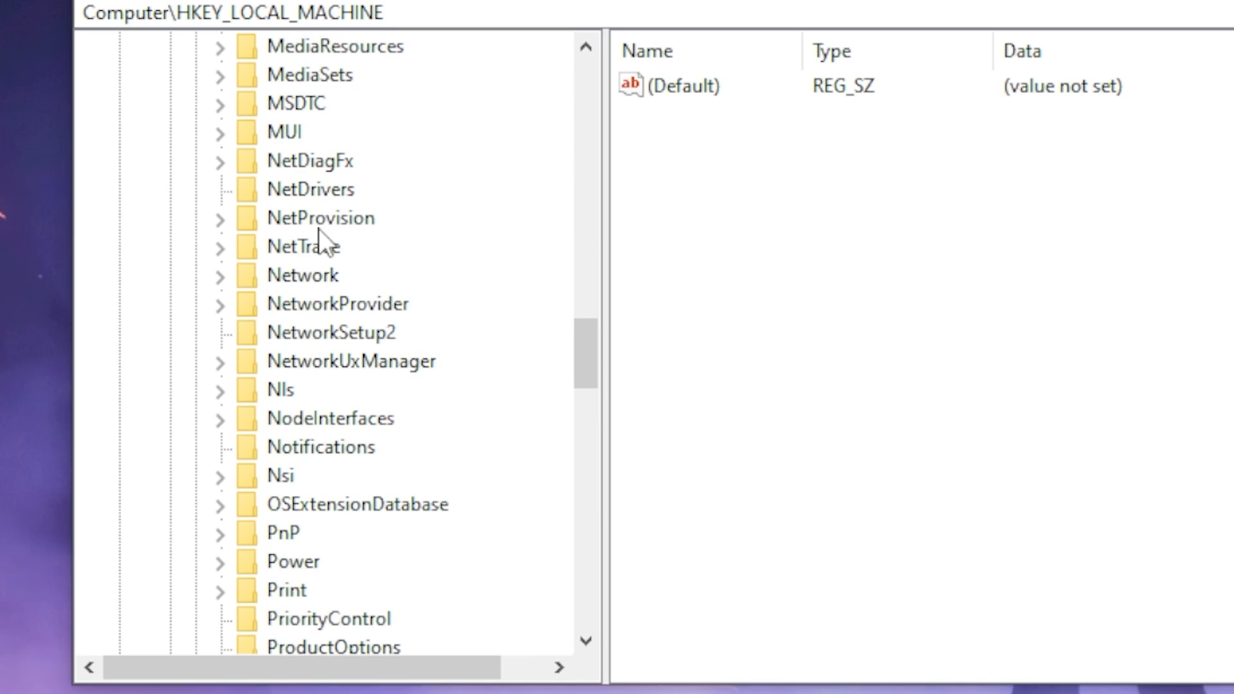
scroll("down", 3)
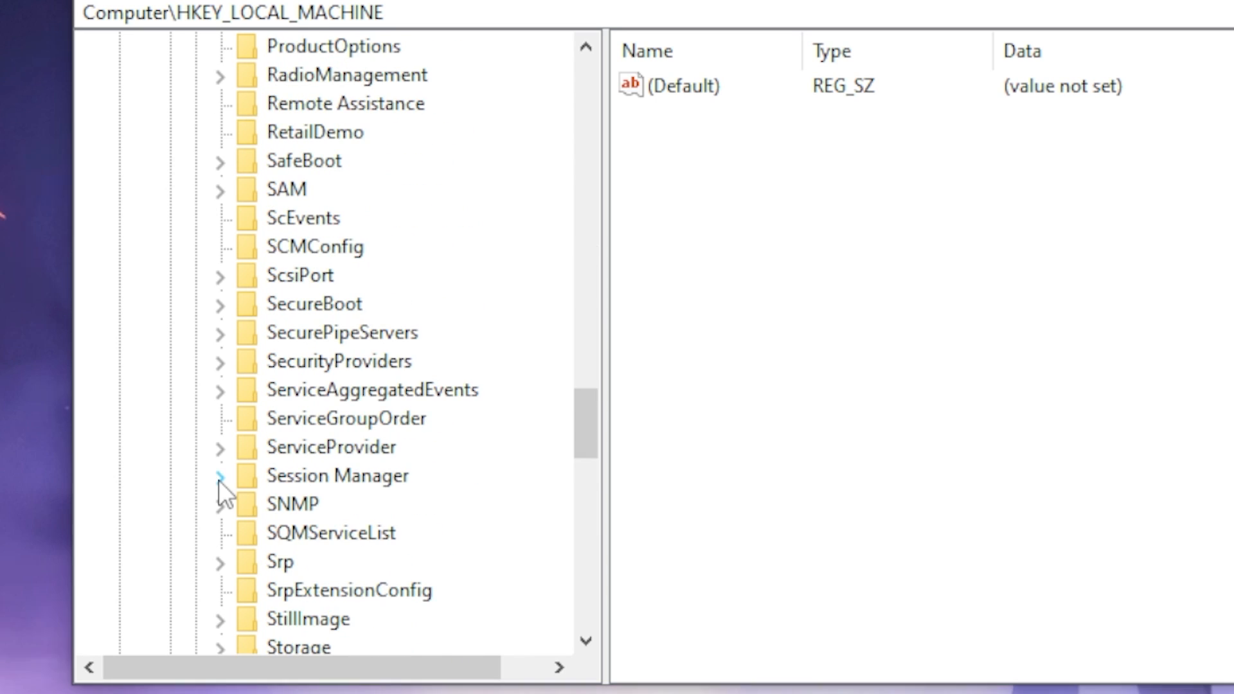
left_click(221, 476)
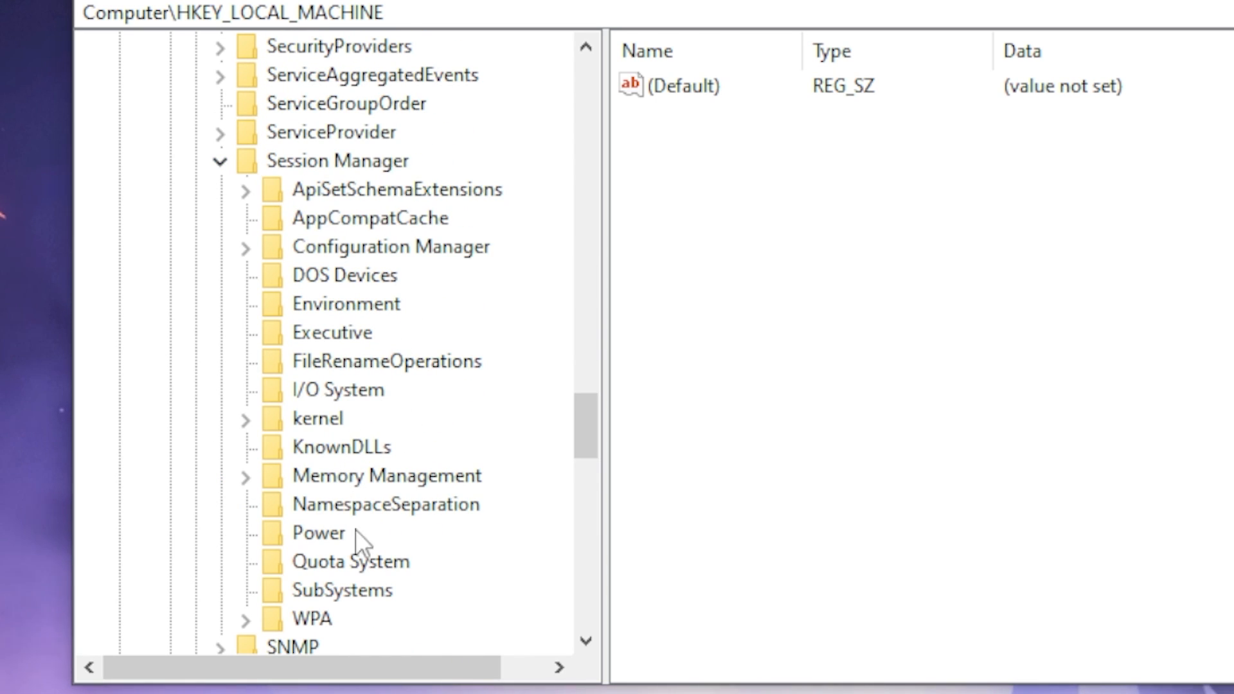
left_click(319, 532)
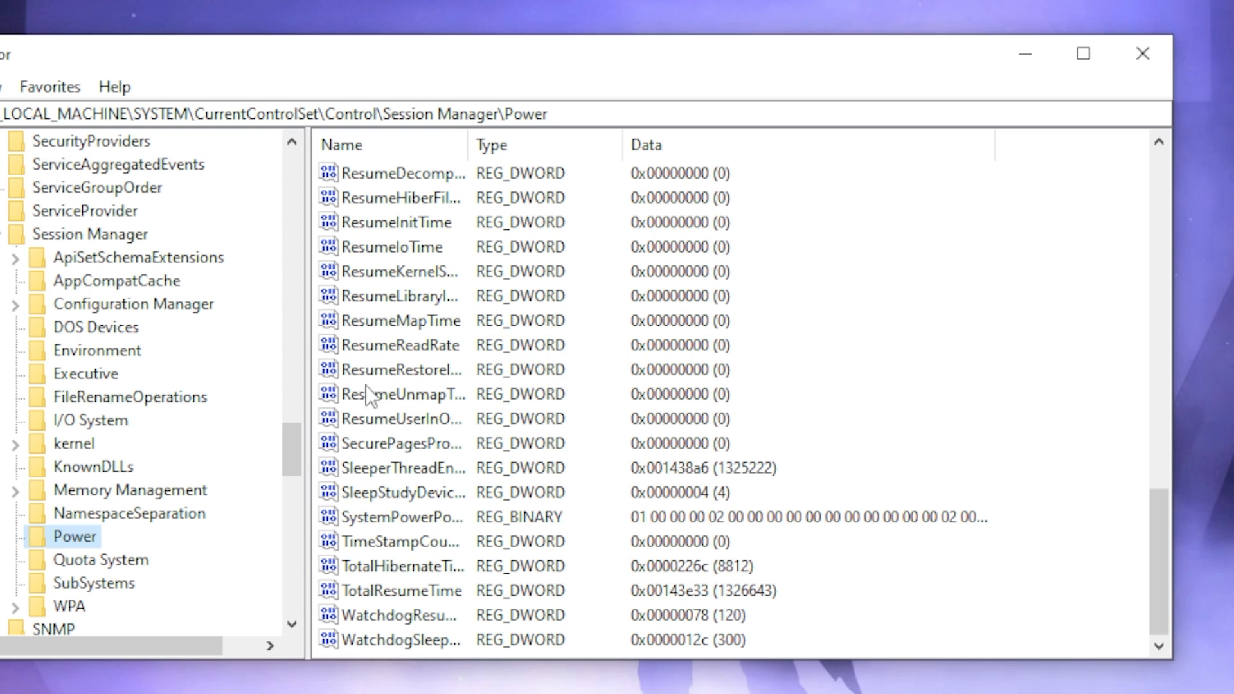
mouse_move(412, 666)
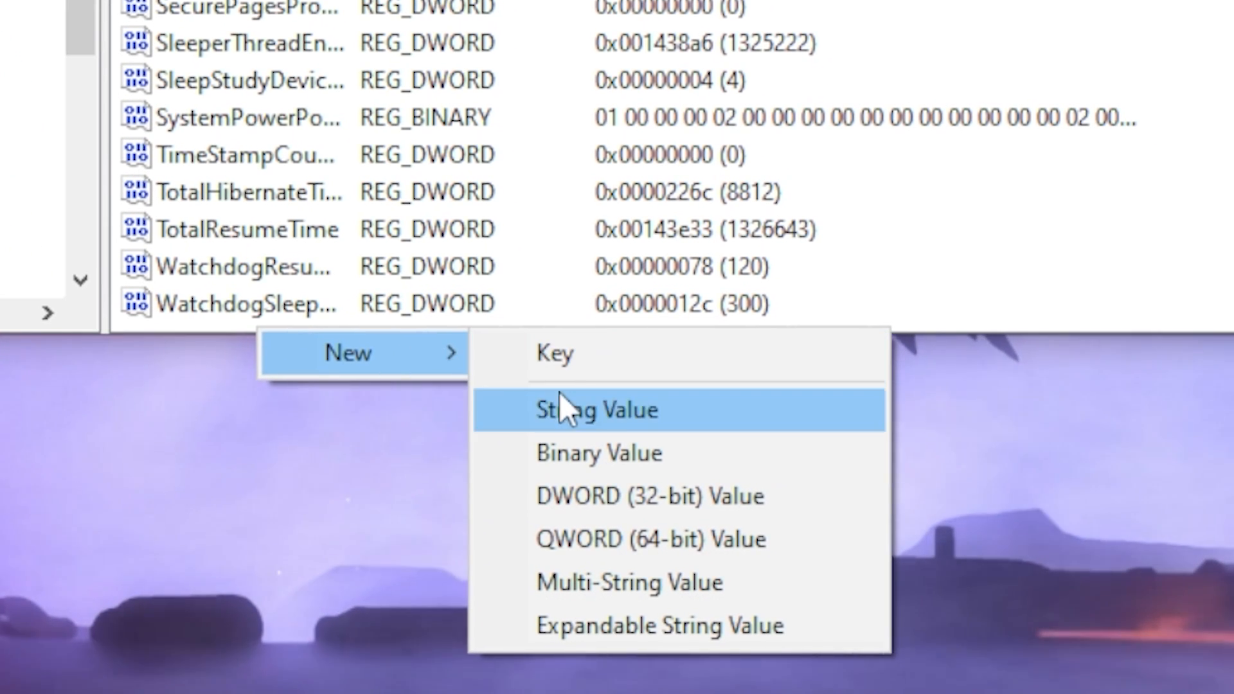
mouse_move(653, 508)
type("CoalescingTimerInterval")
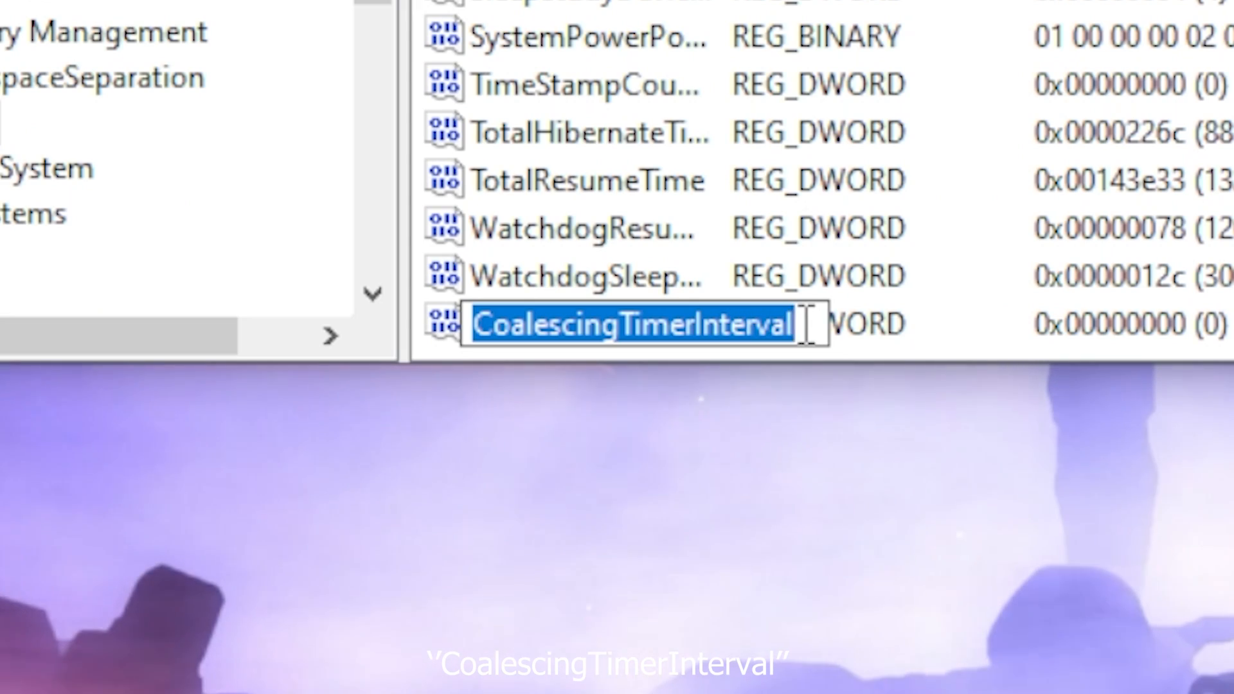
Step: Finish naming the new DWORD value CoalescingTimerInterval
left_click(574, 324)
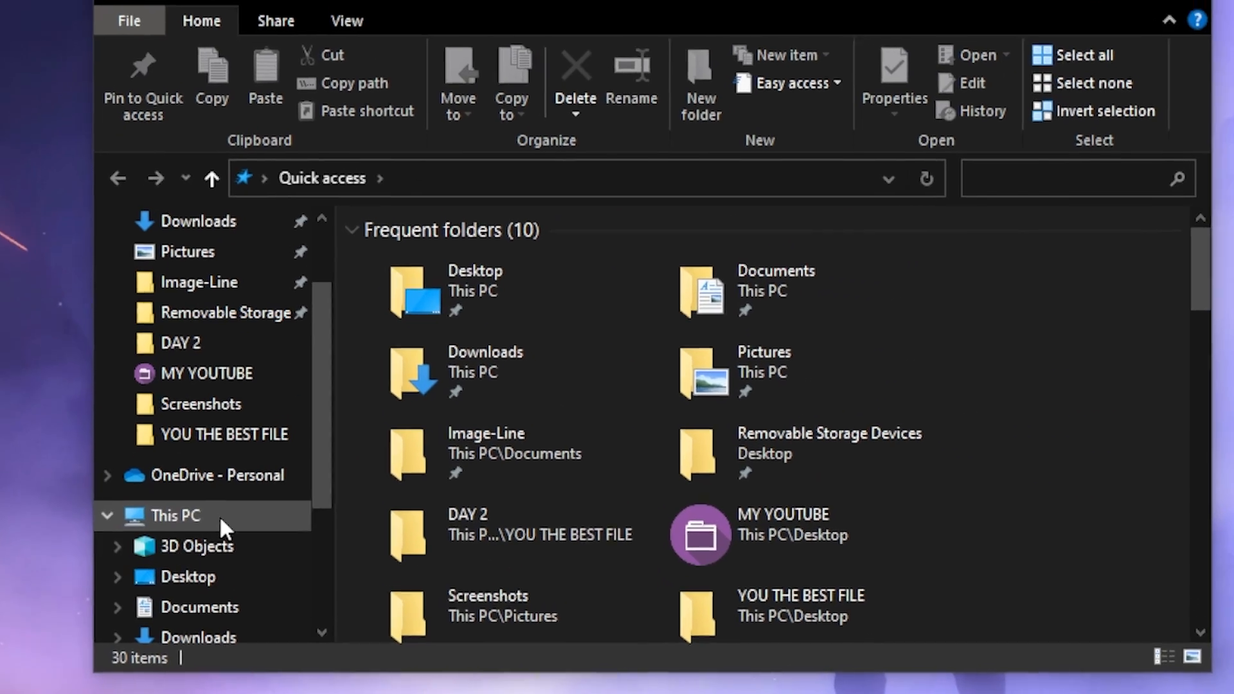
Step: Browse from This PC to the VALORANT live folder and right-click VALORANT.exe
left_click(174, 516)
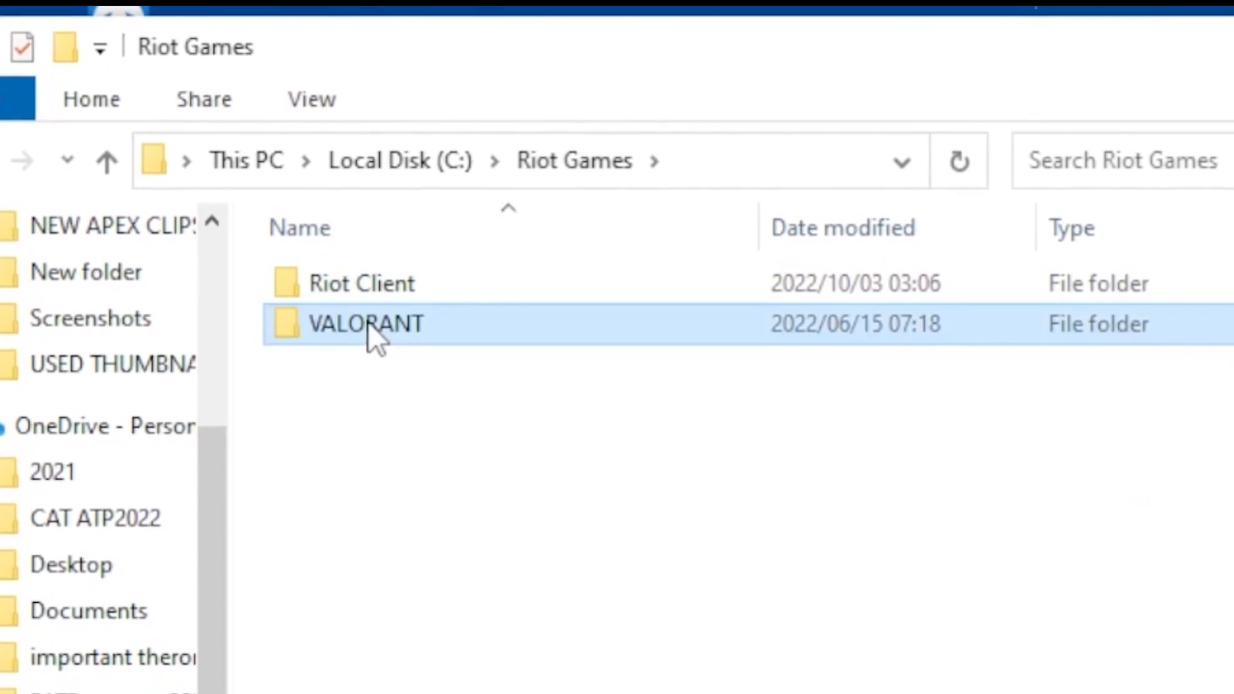
double_click(365, 323)
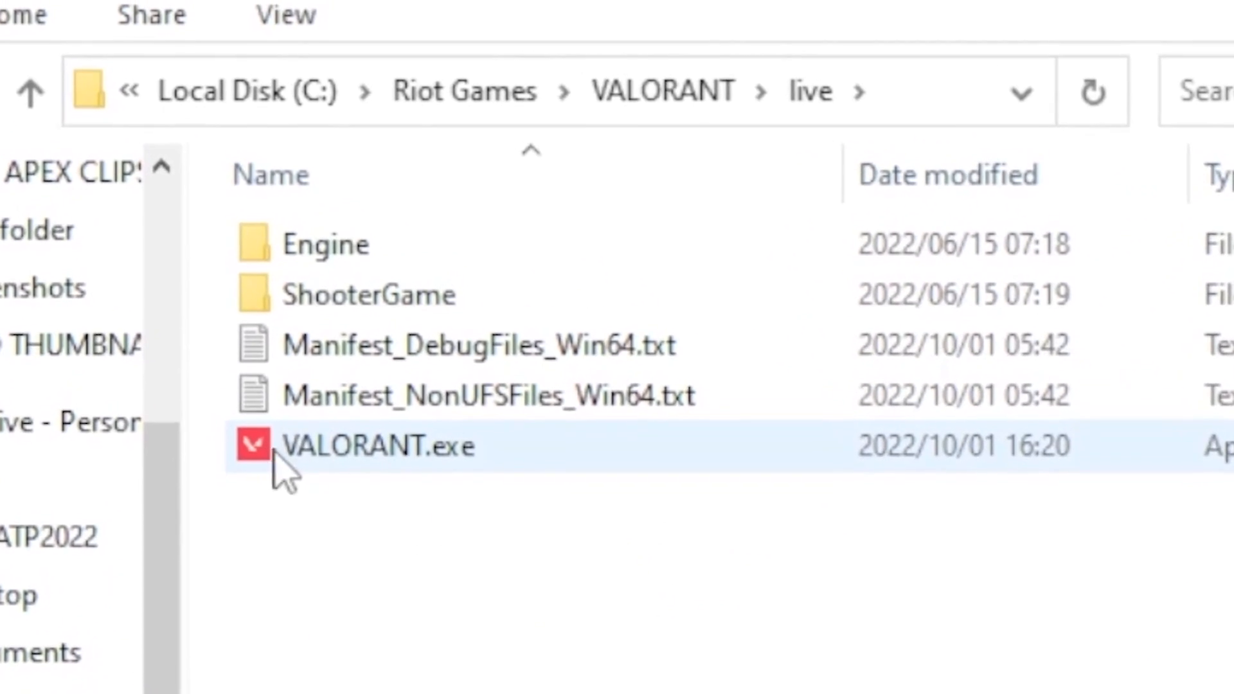
right_click(380, 446)
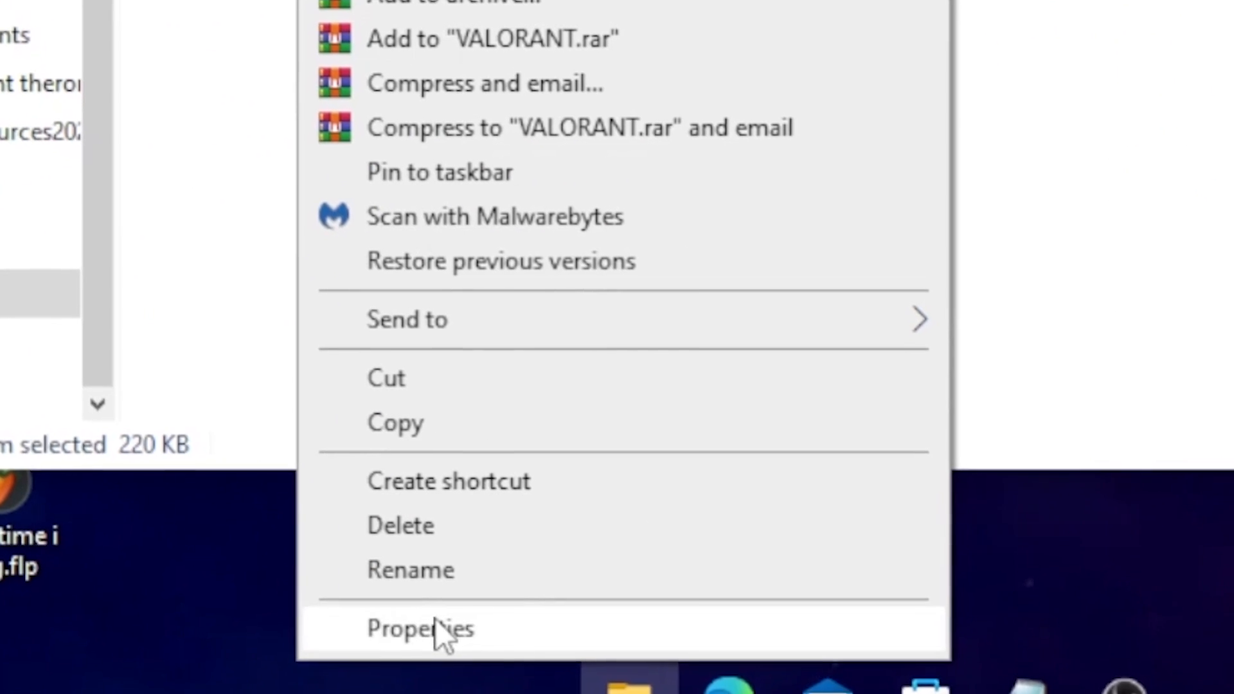
Step: Open VALORANT.exe Properties and tick Disable fullscreen optimizations
left_click(420, 628)
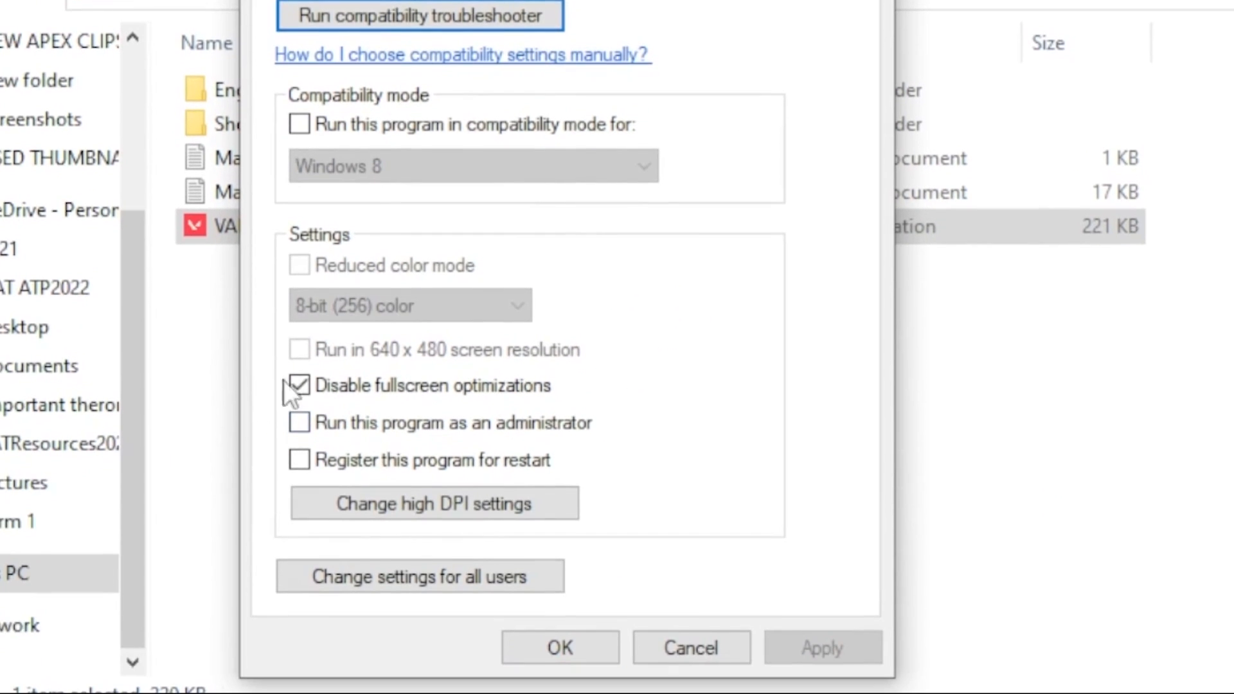
left_click(298, 386)
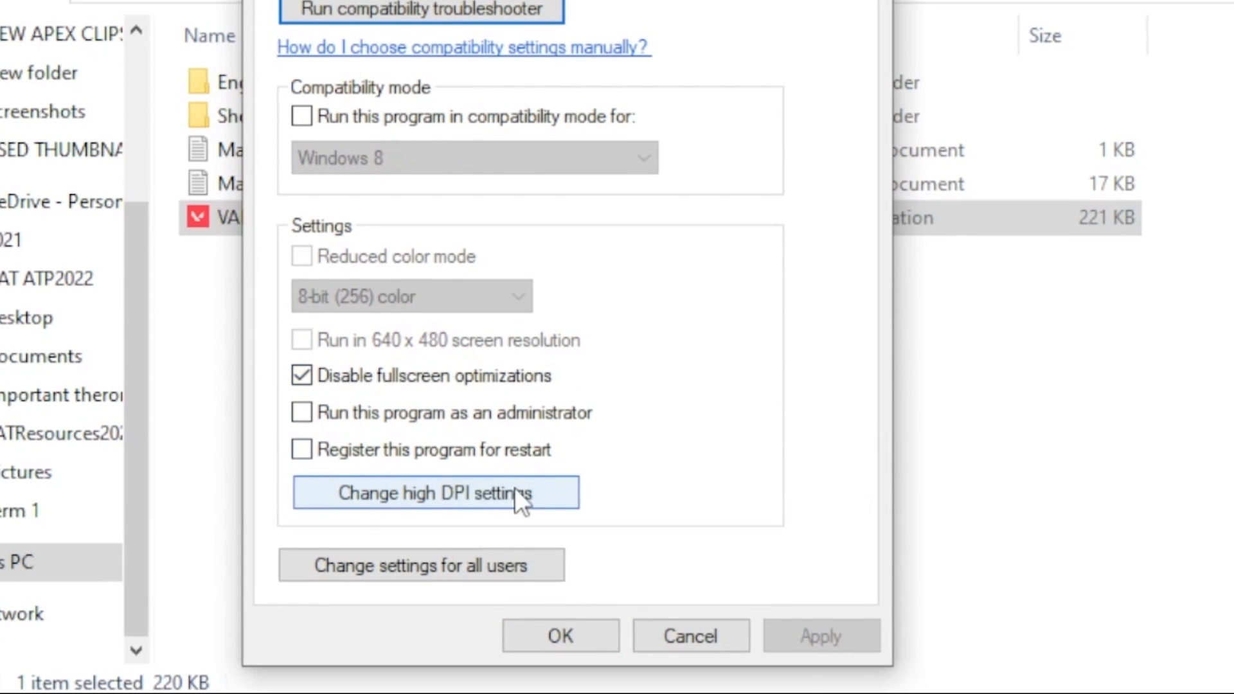
Step: Open VALORANT.exe's Change high DPI settings options
left_click(434, 493)
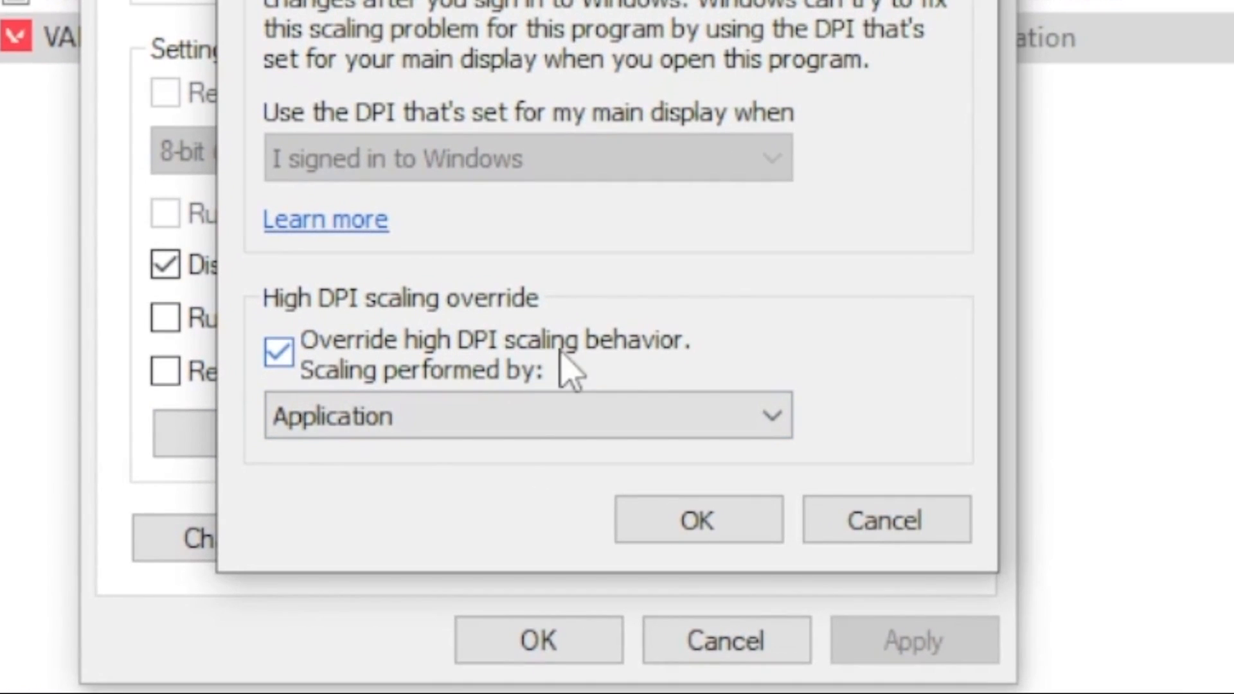
mouse_move(456, 418)
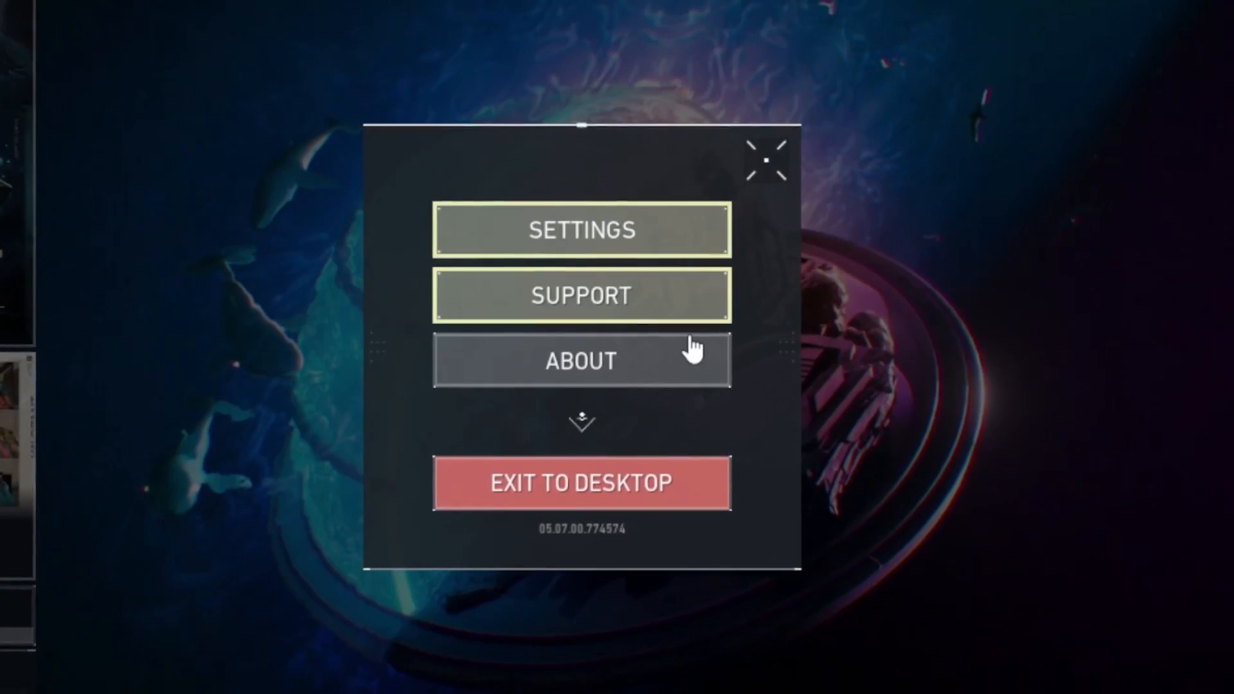
Step: Set [Beta] RawInputBuffer to On in VALORANT's mouse settings
left_click(582, 230)
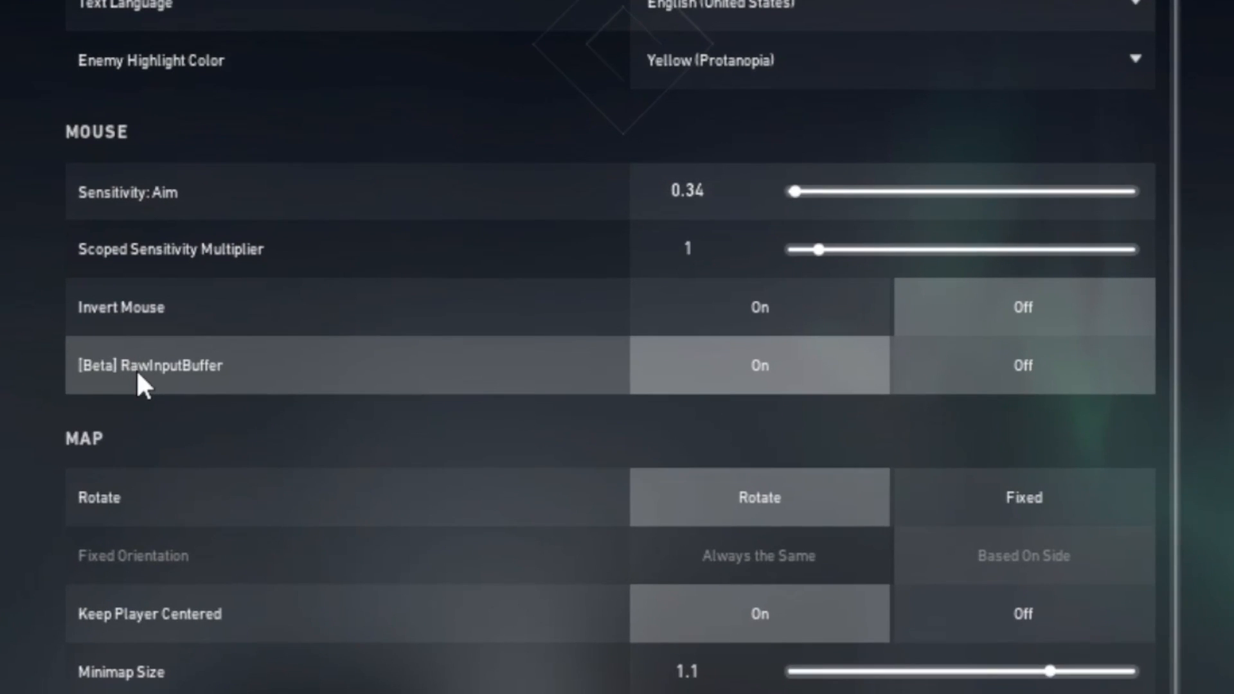
mouse_move(283, 386)
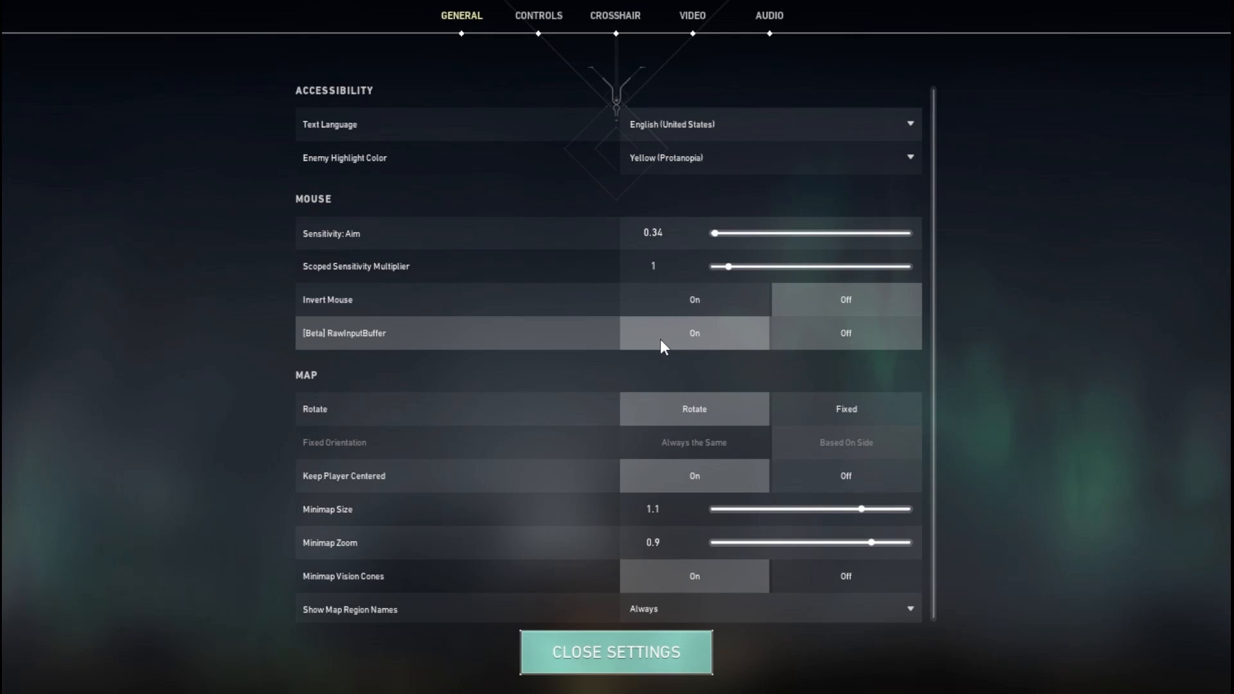
left_click(617, 652)
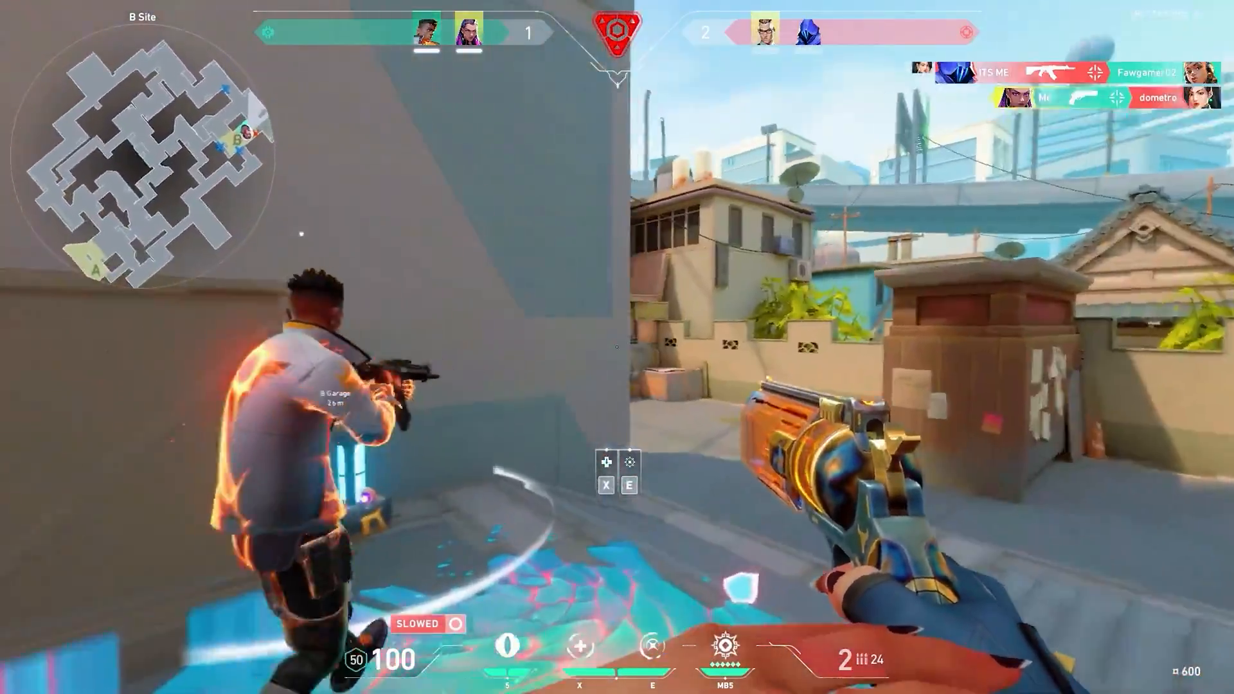